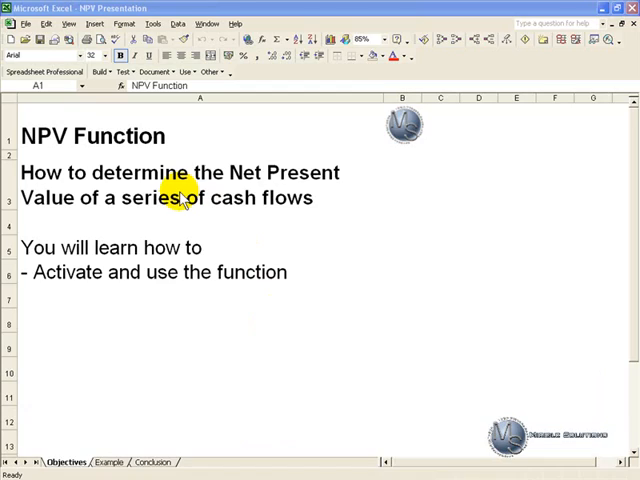
Switch to the Example sheet showing the period 0–5 cash flow table.
{"action": "left_click", "coordinate": [112, 464]}
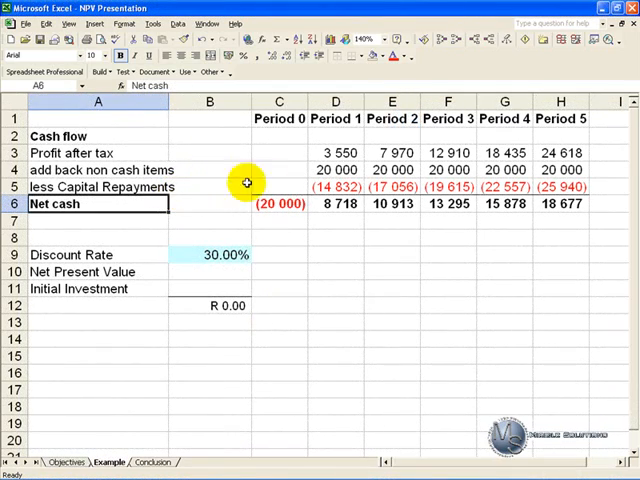
{"action": "mouse_move", "coordinate": [364, 204]}
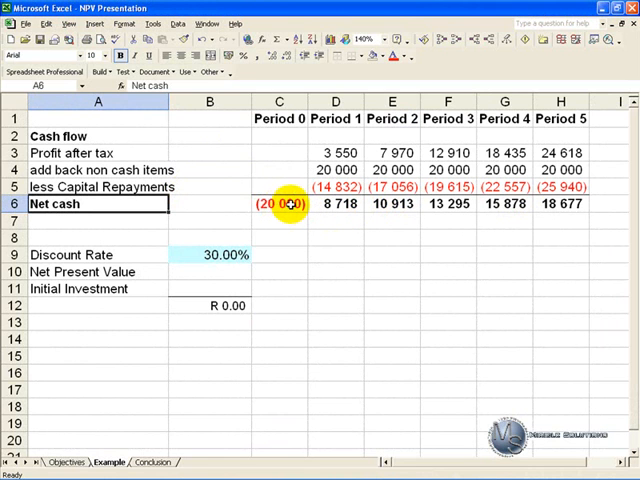
{"action": "mouse_move", "coordinate": [316, 204]}
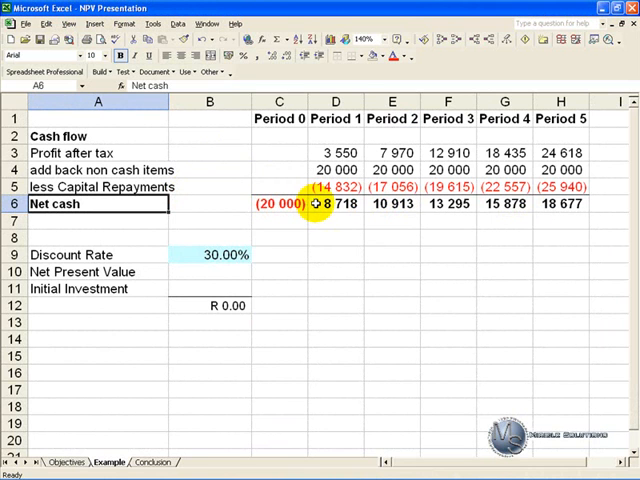
{"action": "mouse_move", "coordinate": [372, 204]}
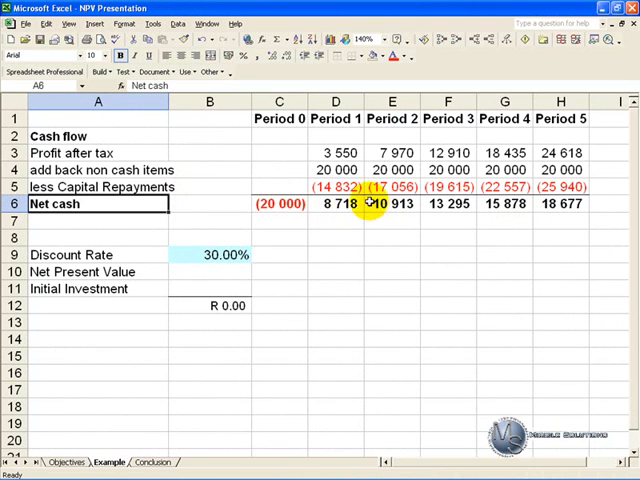
{"action": "mouse_move", "coordinate": [428, 210]}
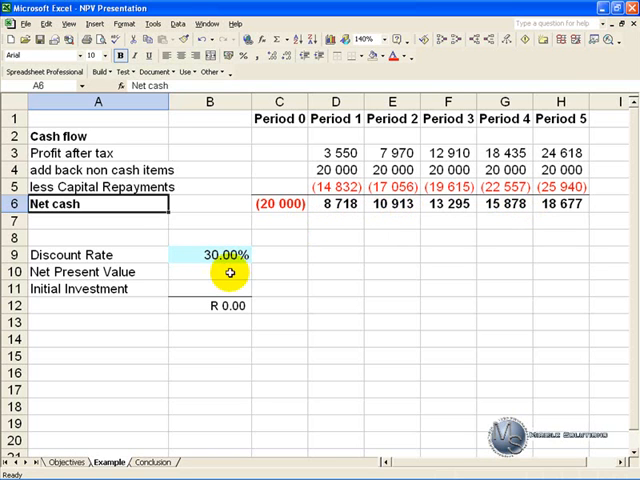
{"action": "mouse_move", "coordinate": [386, 204]}
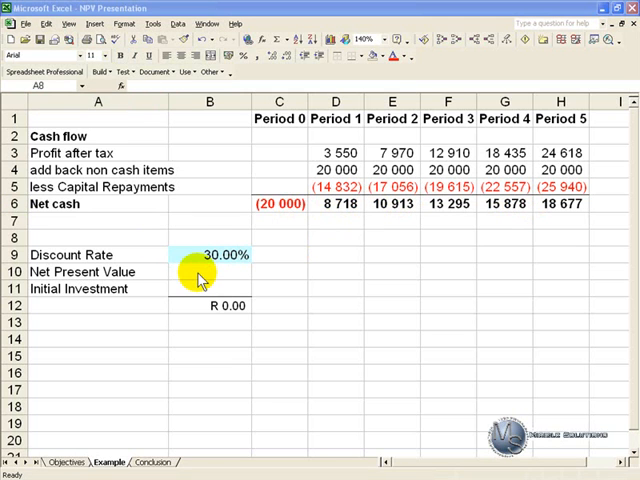
Select the Net Present Value cell B10 as the target for the function.
{"action": "left_click", "coordinate": [208, 272]}
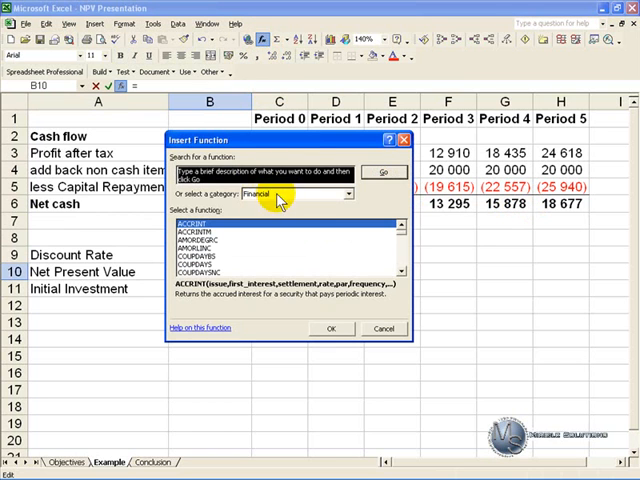
{"action": "mouse_move", "coordinate": [236, 250]}
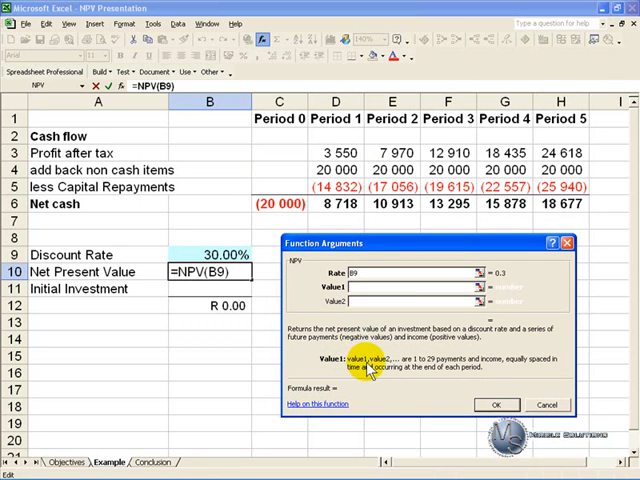
{"action": "mouse_move", "coordinate": [436, 360]}
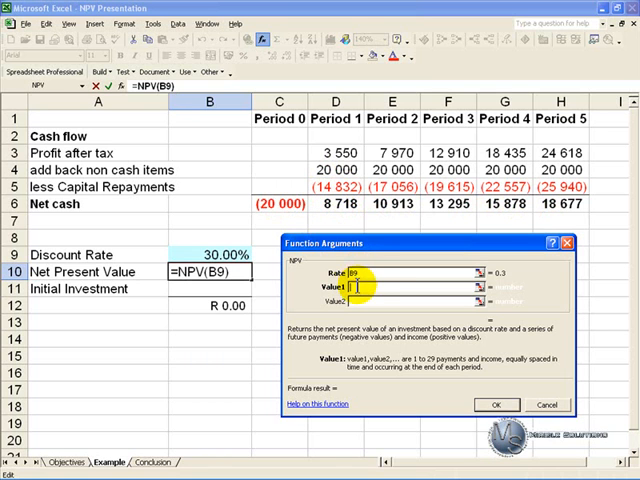
Use the period 1–5 net cash flows D6:H6 as the NPV values with rate B9.
{"action": "left_click_drag", "start_coordinate": [334, 204], "coordinate": [392, 204]}
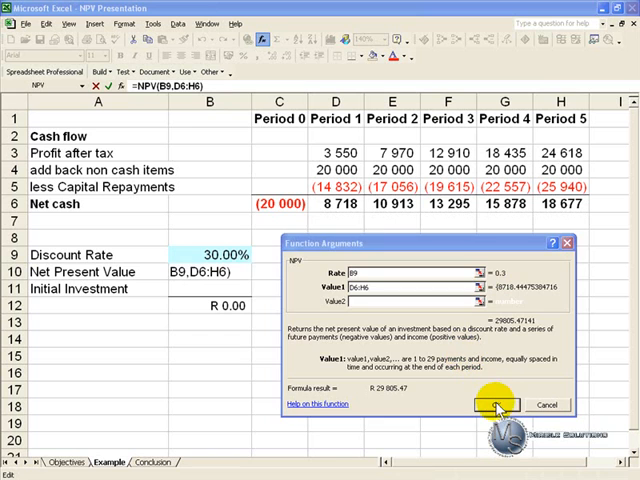
Confirm =NPV(B9,D6:H6) so B10 shows R 29 805.47.
{"action": "left_click", "coordinate": [496, 400]}
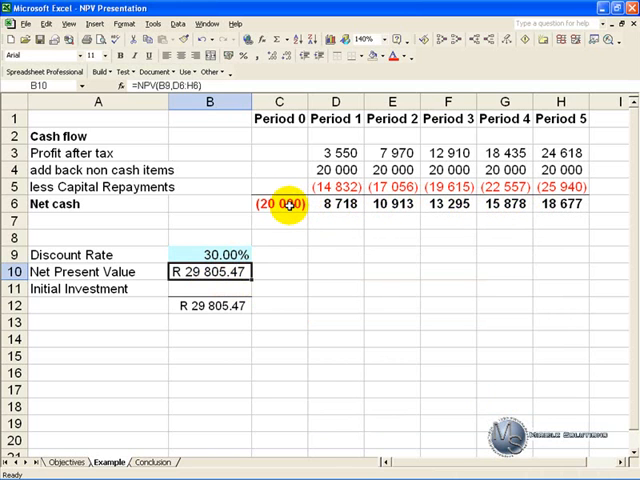
{"action": "mouse_move", "coordinate": [282, 204]}
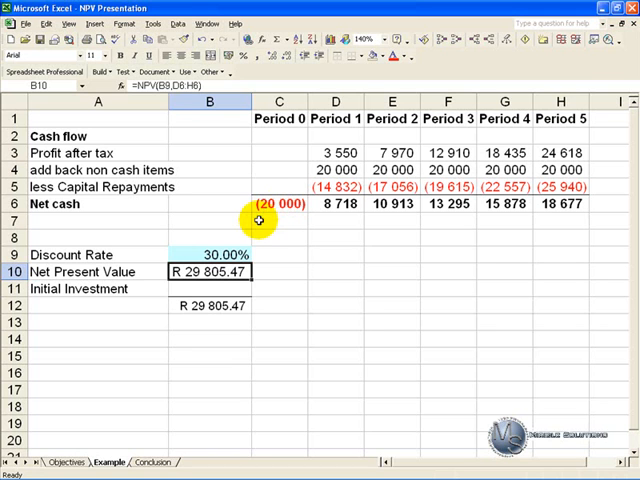
{"action": "mouse_move", "coordinate": [100, 288]}
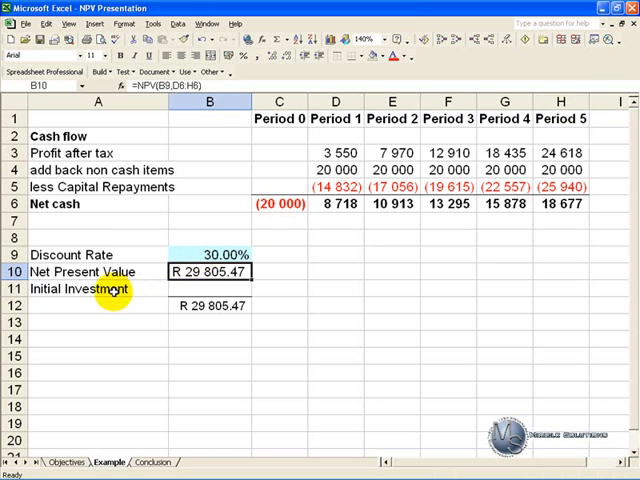
{"action": "mouse_move", "coordinate": [146, 292]}
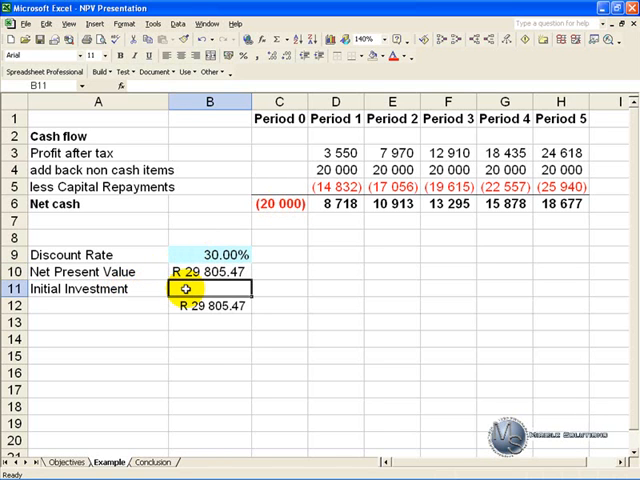
Reference Period 0 net cash C6 as the Initial Investment in B11.
{"action": "left_click", "coordinate": [278, 204]}
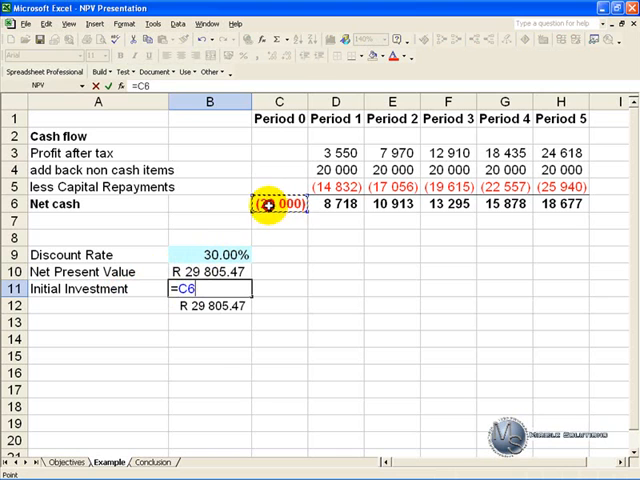